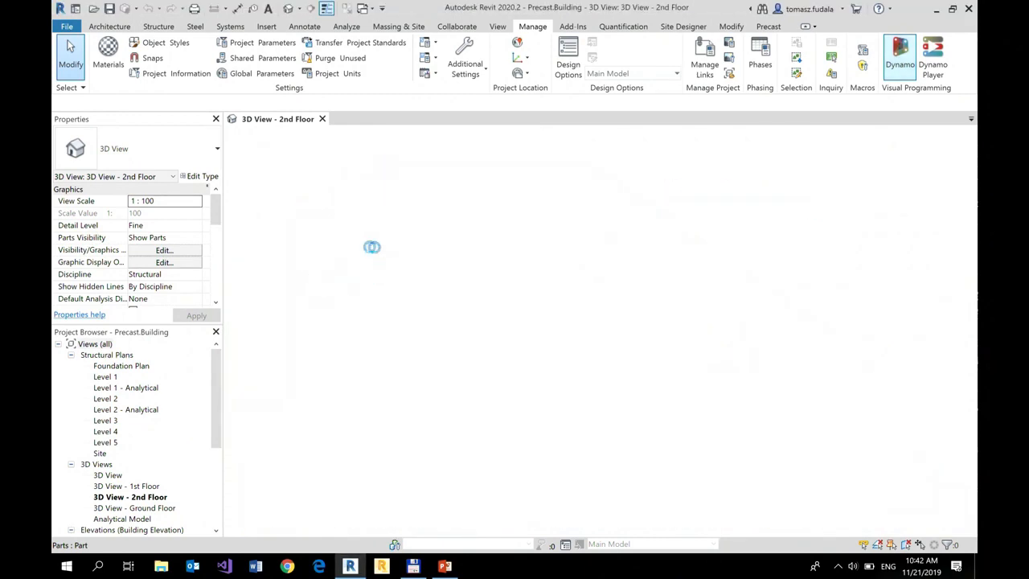
Step: Launch Dynamo from Revit's Manage tab and start a new blank graph
{"action": "left_click", "coordinate": [898, 56]}
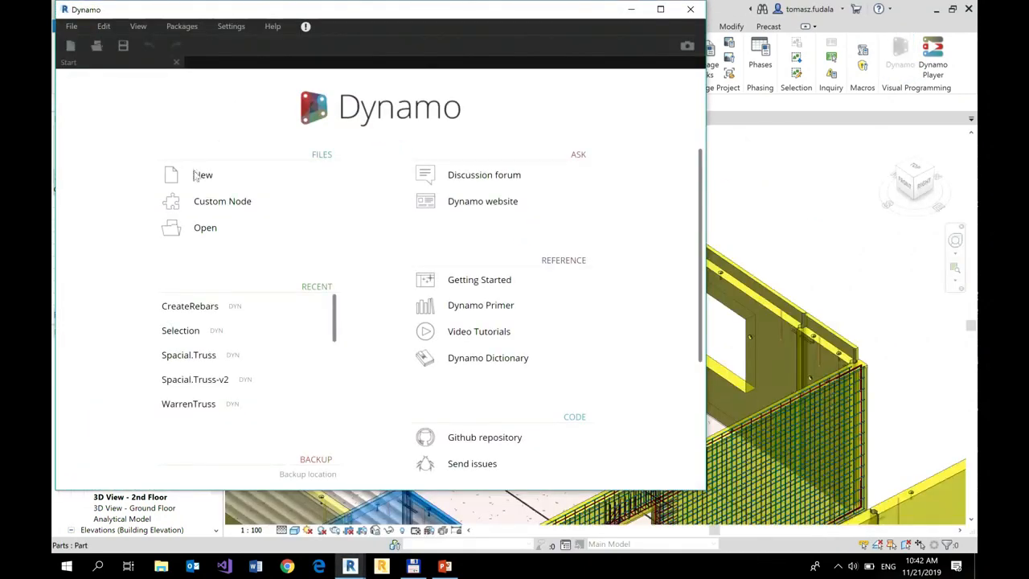
{"action": "left_click", "coordinate": [203, 174]}
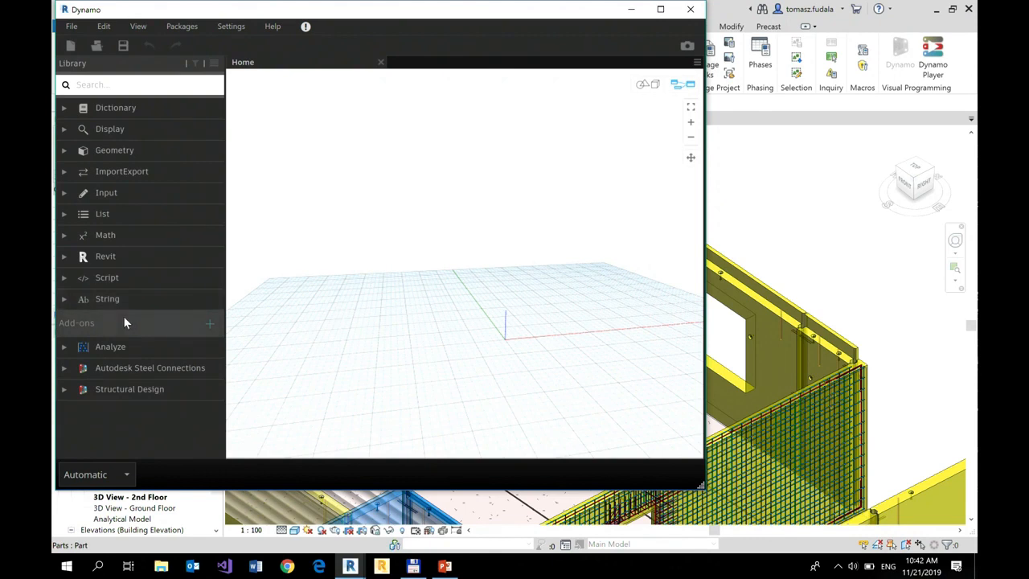
{"action": "mouse_move", "coordinate": [104, 326]}
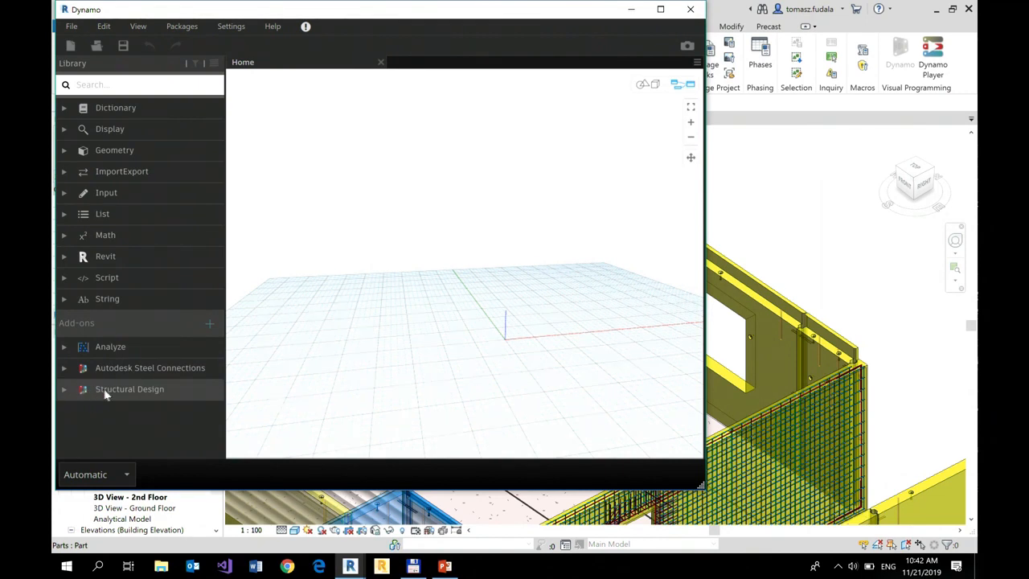
{"action": "mouse_move", "coordinate": [107, 399]}
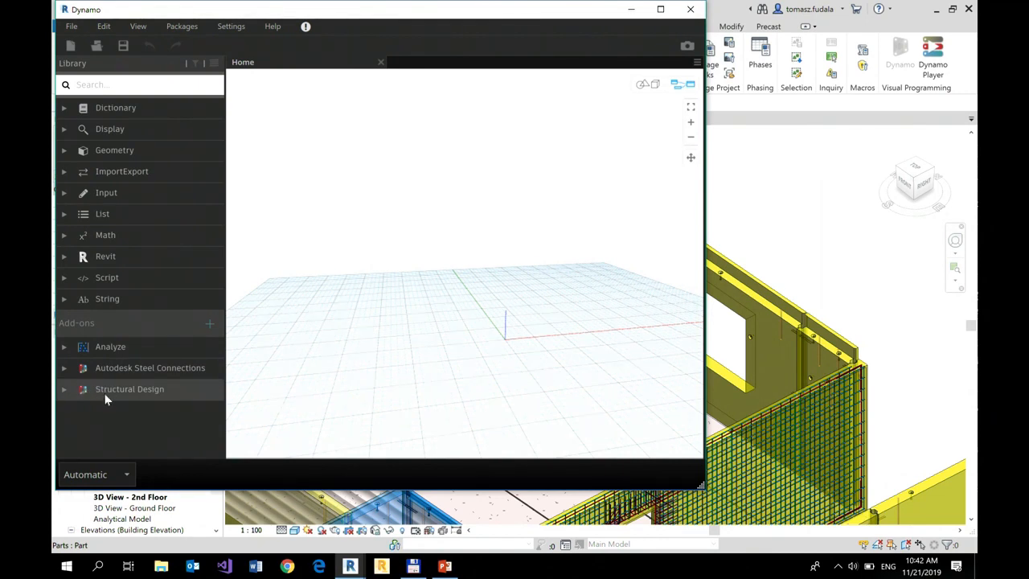
{"action": "mouse_move", "coordinate": [71, 395]}
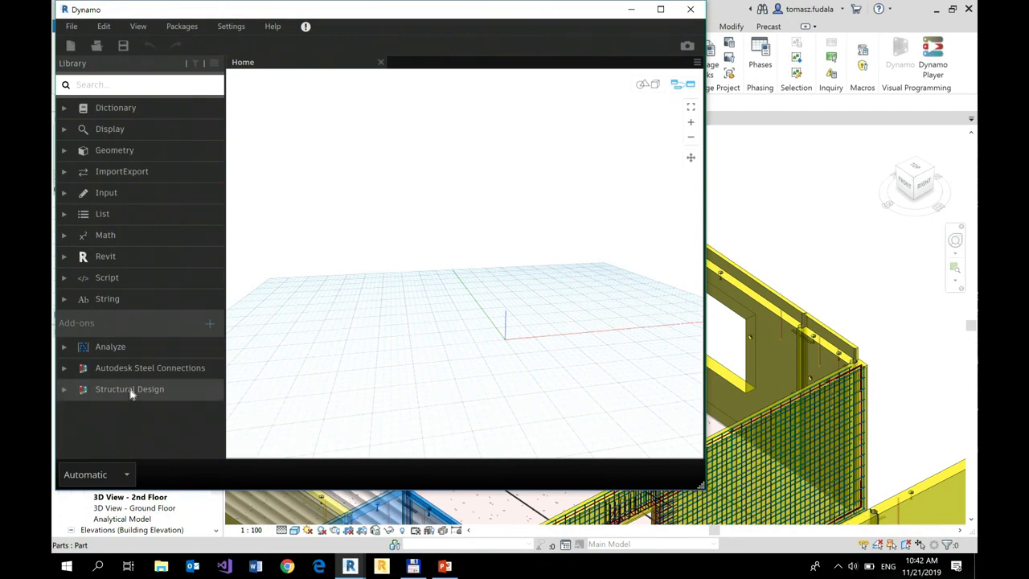
{"action": "mouse_move", "coordinate": [71, 398]}
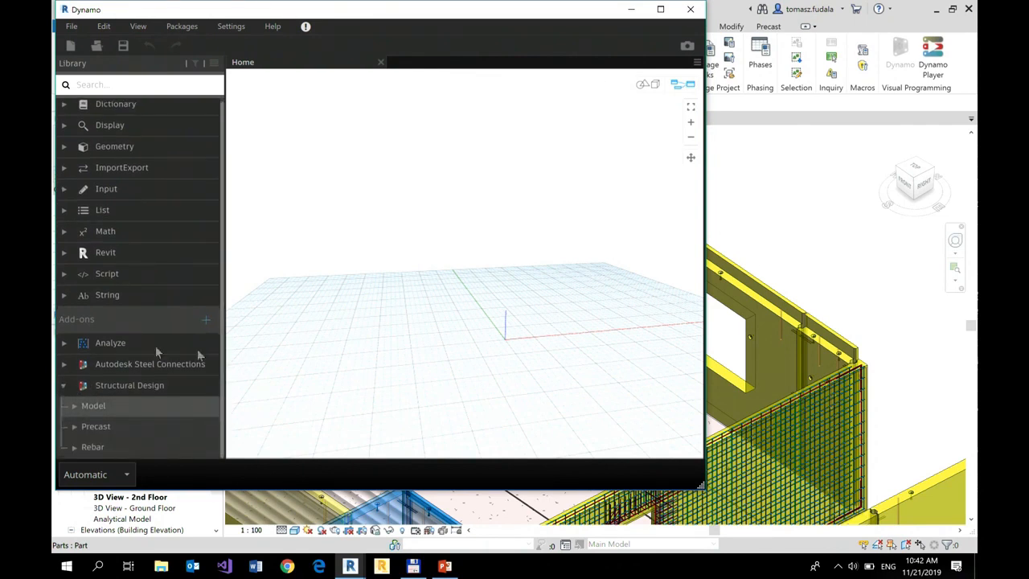
{"action": "mouse_move", "coordinate": [93, 412]}
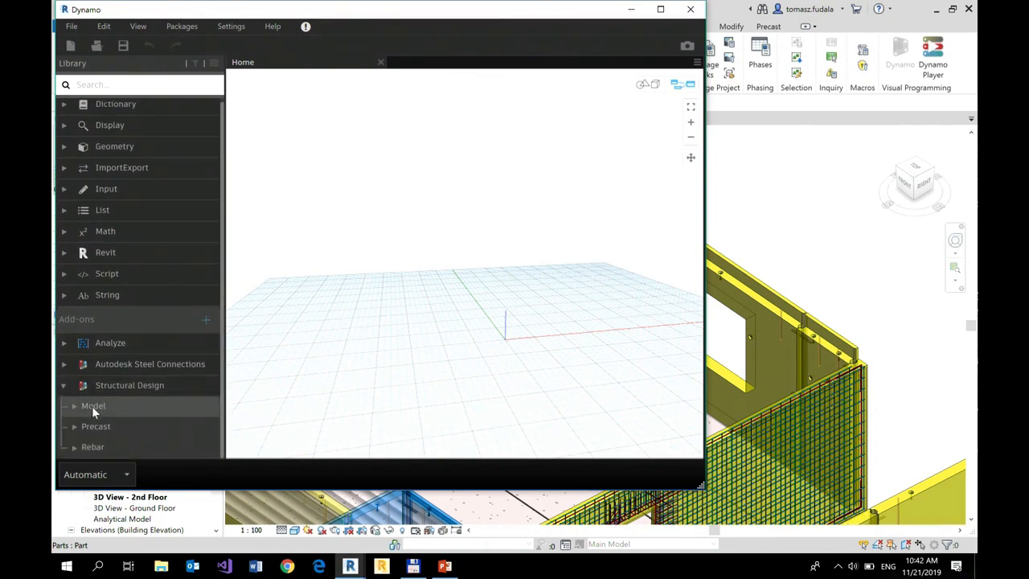
Step: Expand the Model group under Structural Design to reveal the selection nodes
{"action": "left_click", "coordinate": [93, 405]}
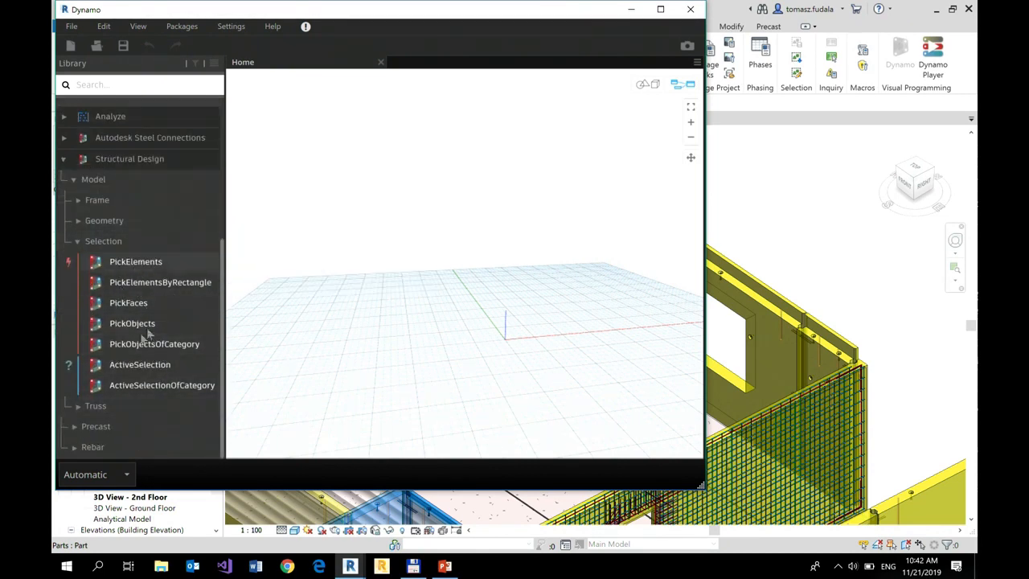
{"action": "mouse_move", "coordinate": [154, 343]}
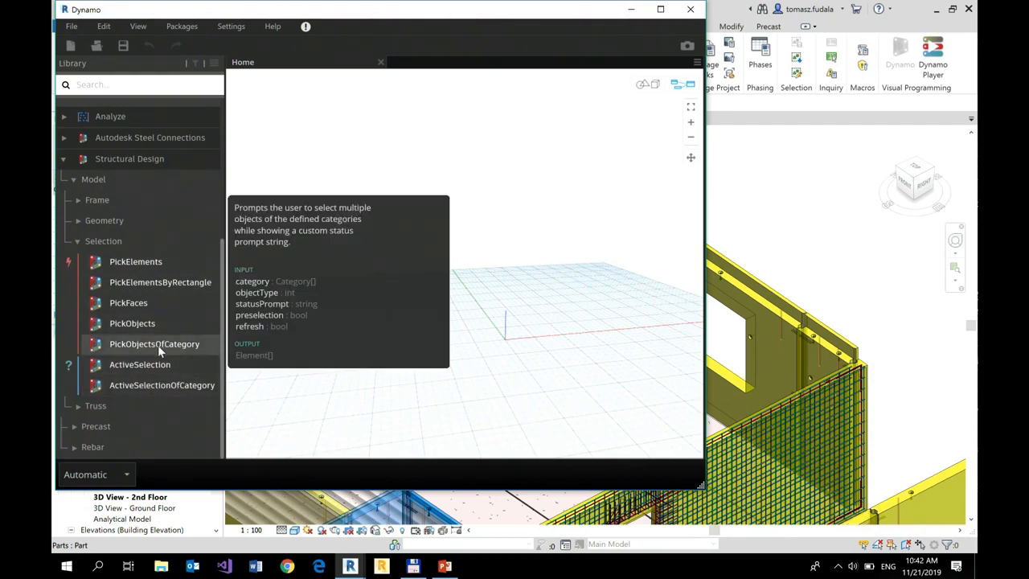
{"action": "mouse_move", "coordinate": [152, 348]}
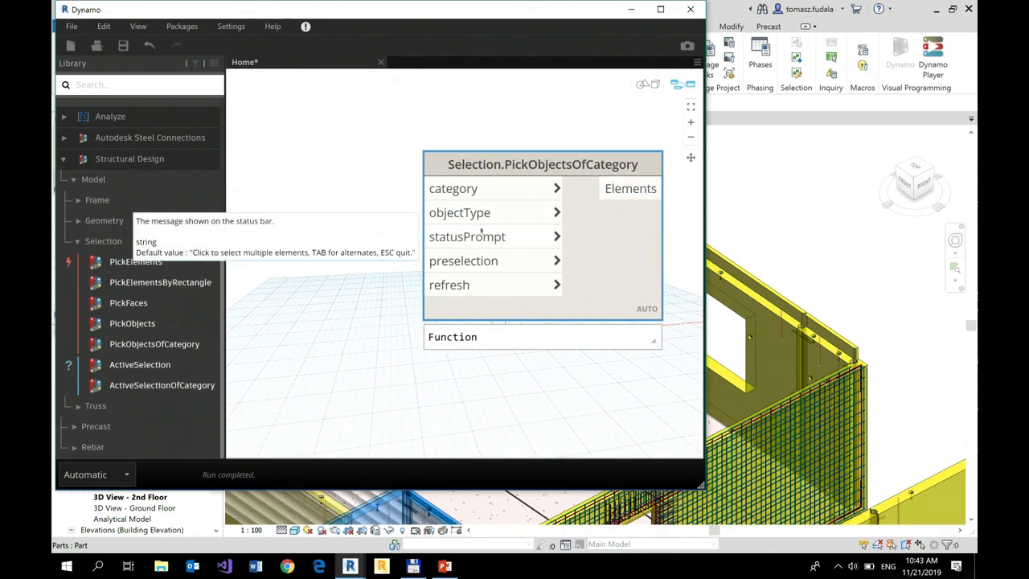
{"action": "mouse_move", "coordinate": [534, 310]}
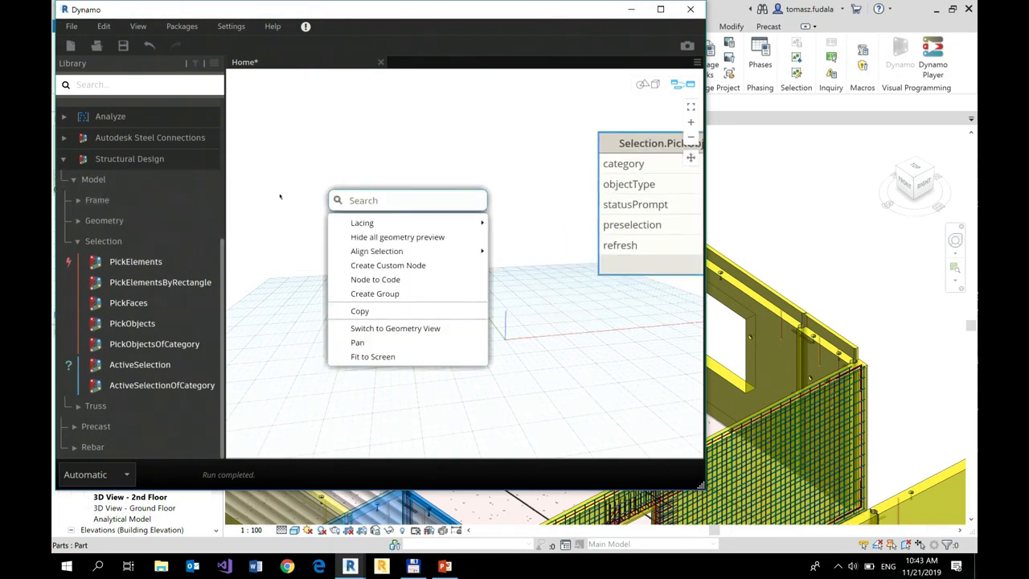
Step: Place two Categories nodes, setting the first to Doors and the second to Windows
{"action": "type", "text": "categ"}
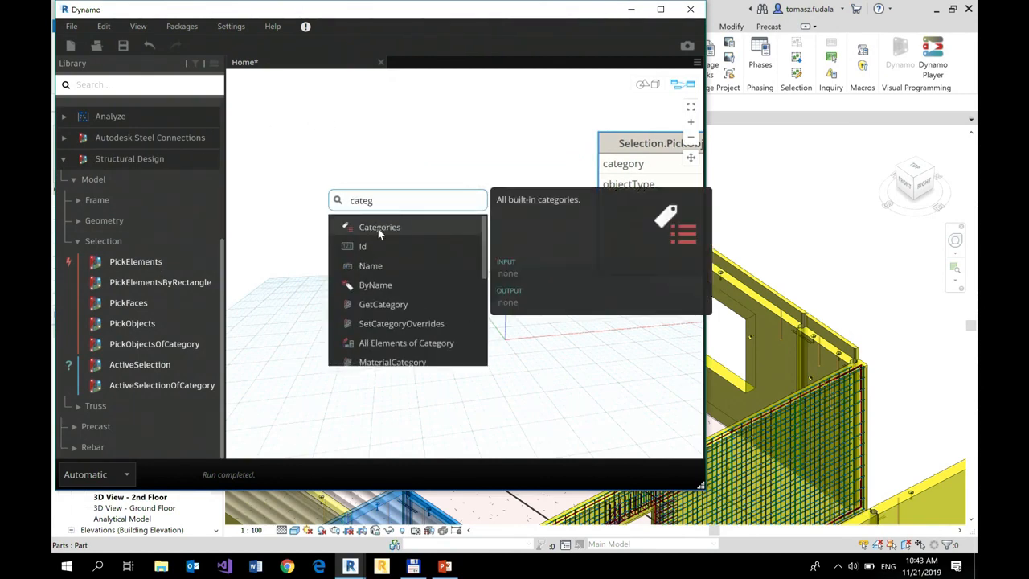
{"action": "left_click", "coordinate": [379, 226]}
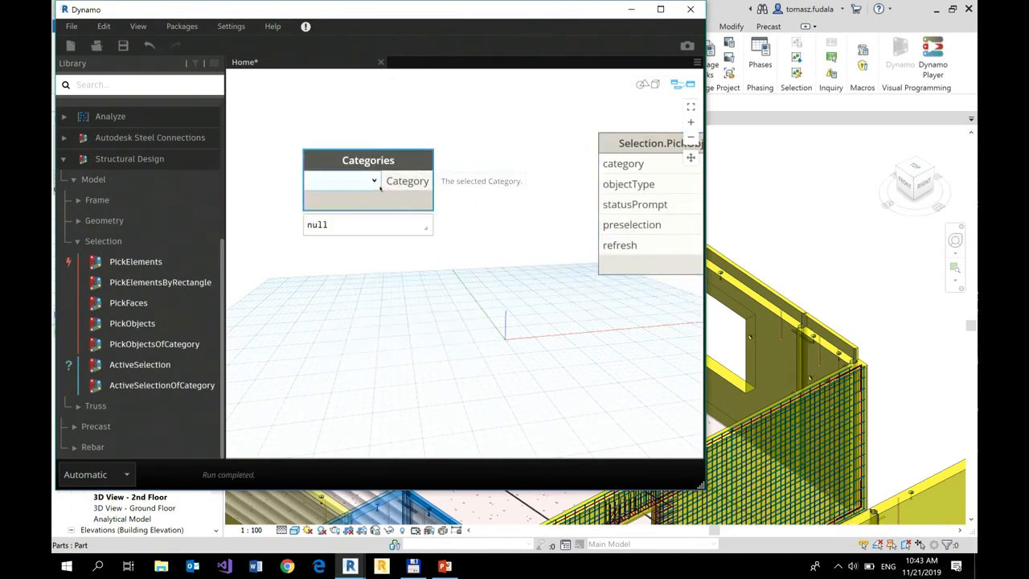
{"action": "left_click", "coordinate": [372, 180]}
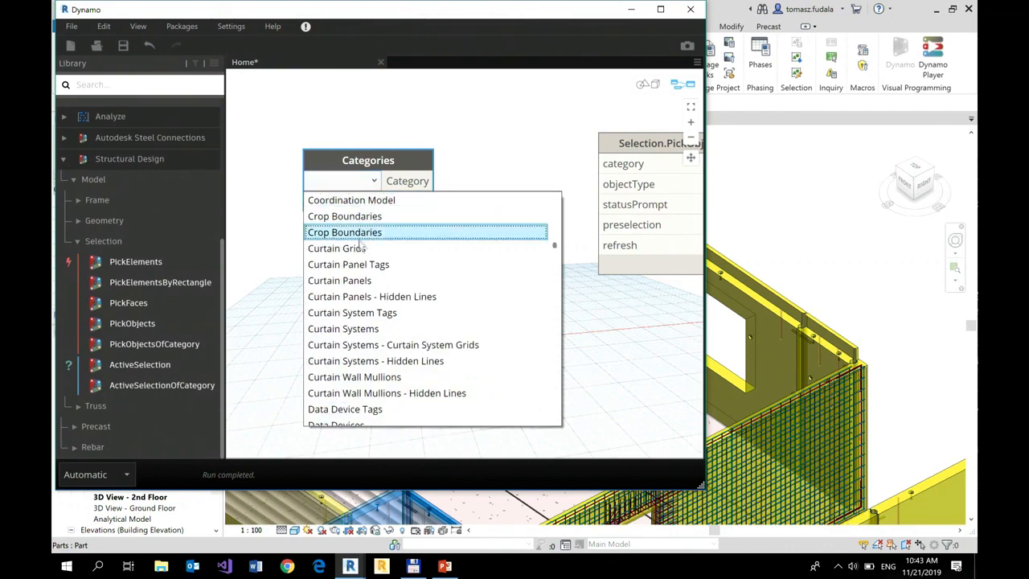
{"action": "scroll", "scroll_direction": "down", "scroll_amount": 3}
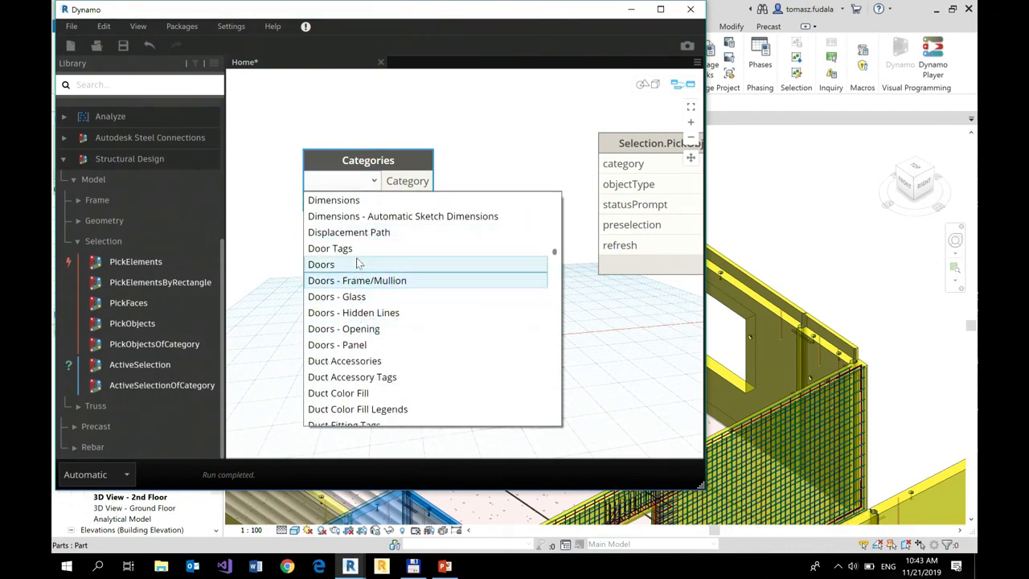
{"action": "left_click", "coordinate": [321, 263]}
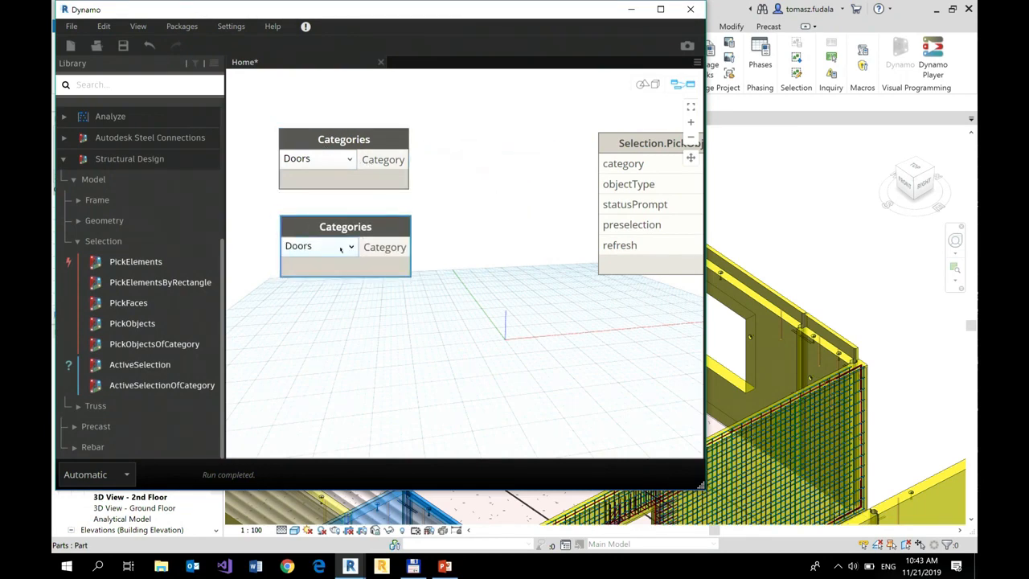
{"action": "left_click", "coordinate": [350, 246]}
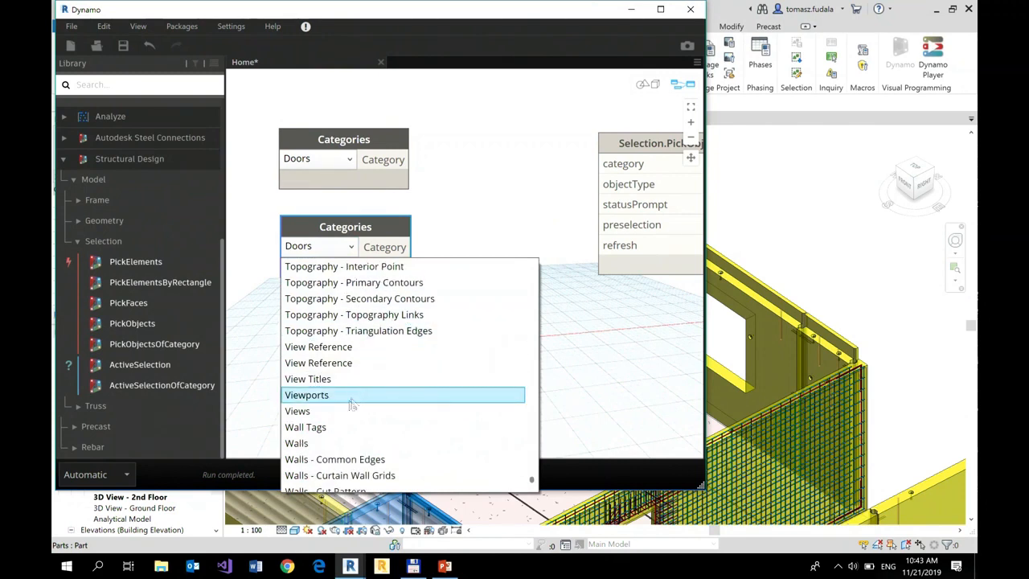
{"action": "mouse_move", "coordinate": [325, 443]}
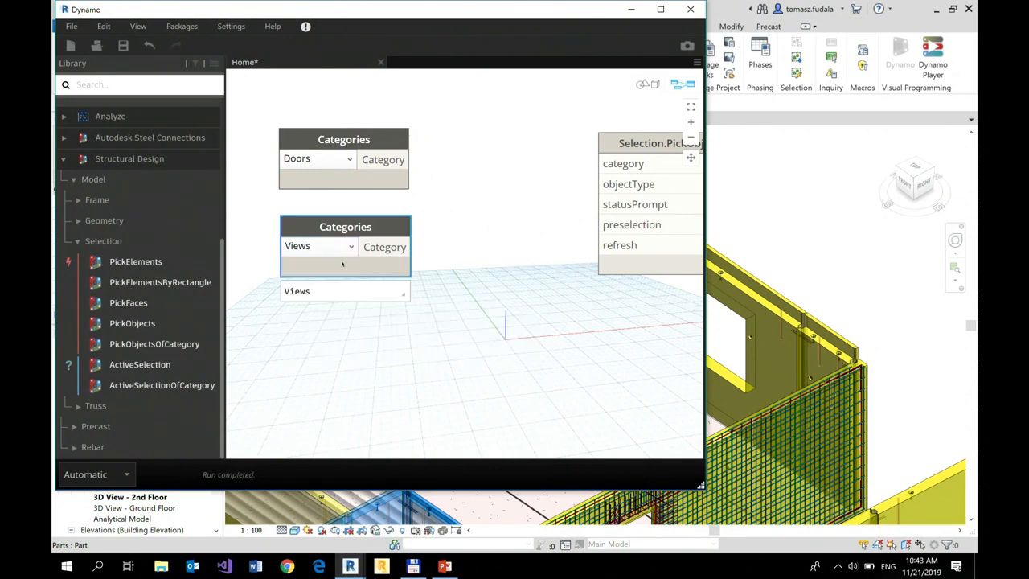
{"action": "left_click", "coordinate": [350, 246]}
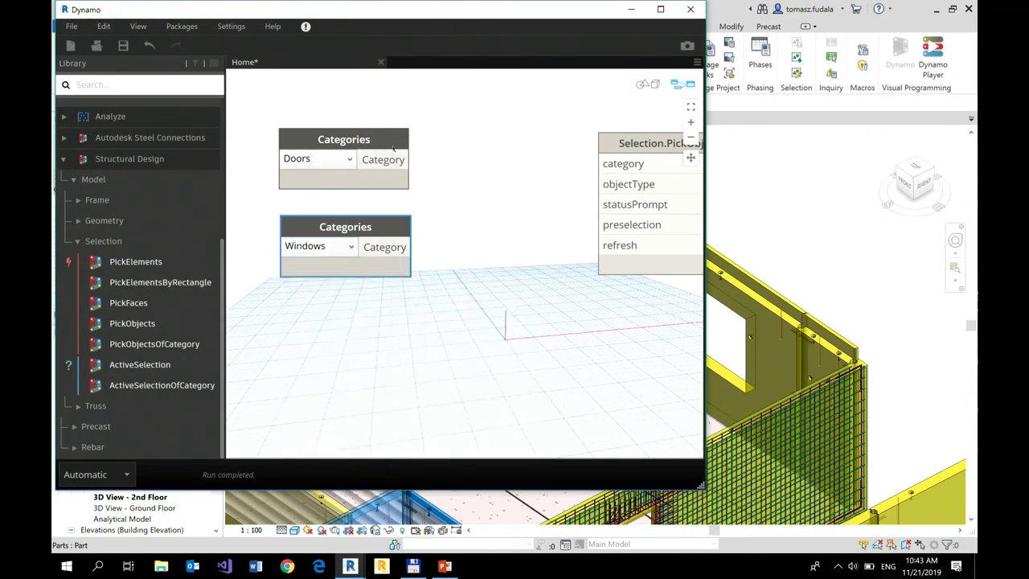
Step: Mark both the Doors and Windows Categories nodes as Is Input
{"action": "right_click", "coordinate": [343, 139]}
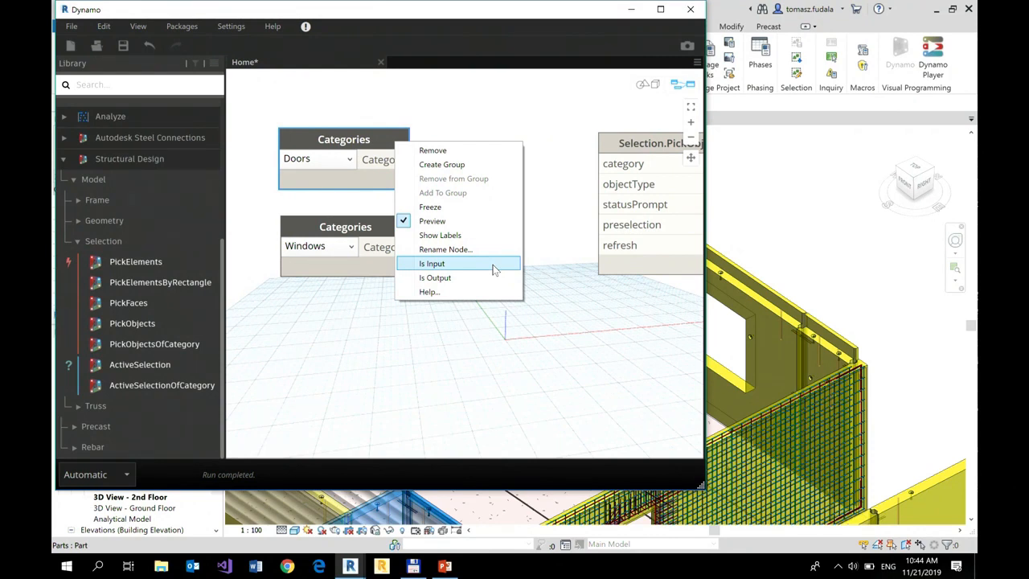
{"action": "left_click", "coordinate": [432, 263]}
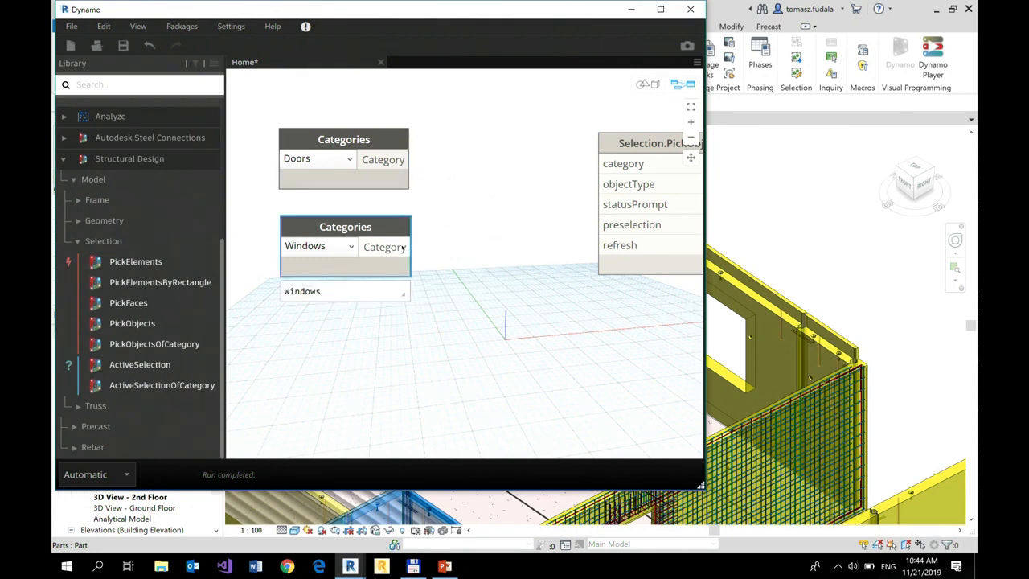
{"action": "right_click", "coordinate": [345, 226]}
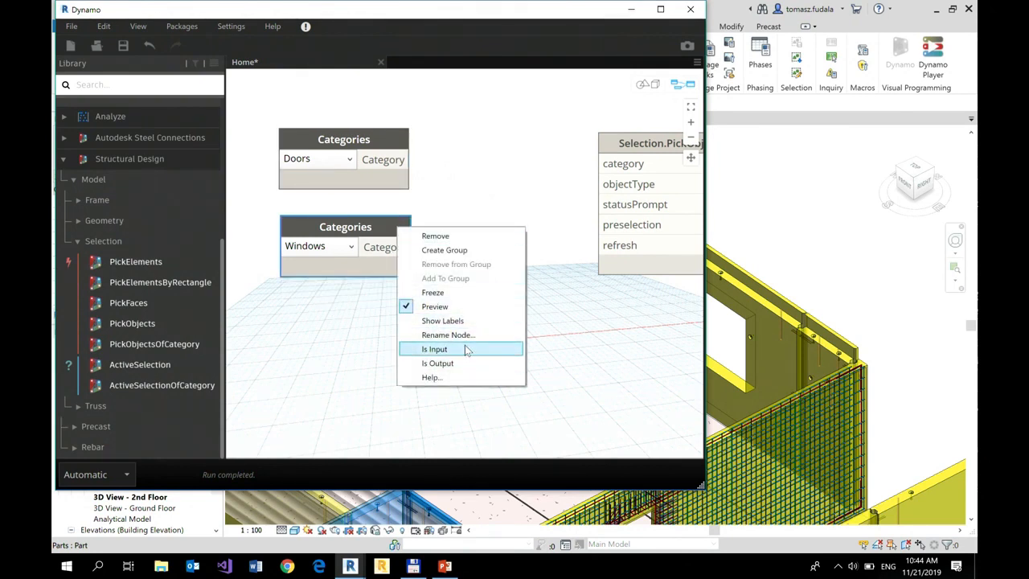
{"action": "left_click", "coordinate": [435, 348]}
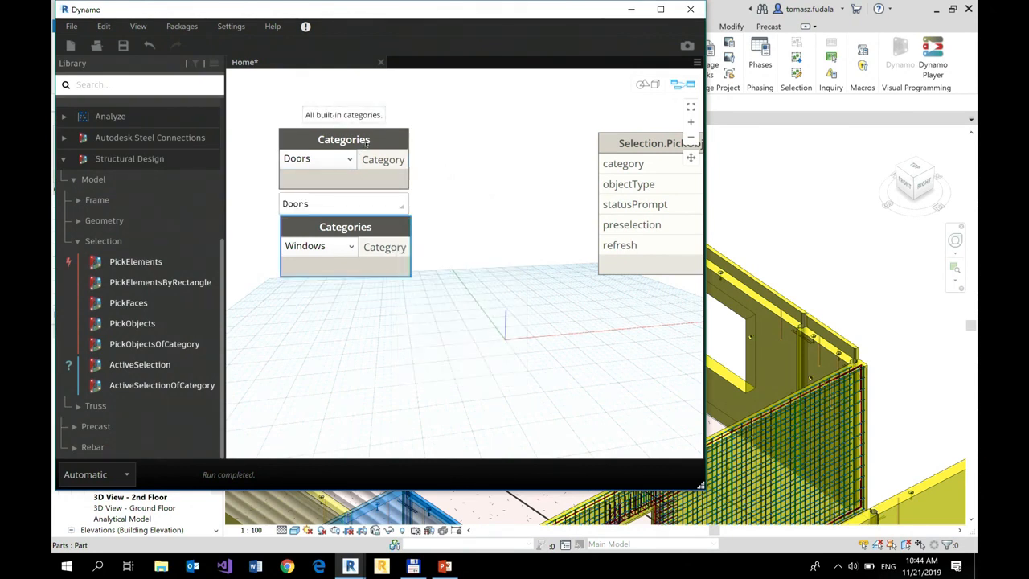
Step: Rename the Doors node to Category 1 and the Windows node to Category 2
{"action": "double_click", "coordinate": [344, 139]}
{"action": "type", "text": "Category 1"}
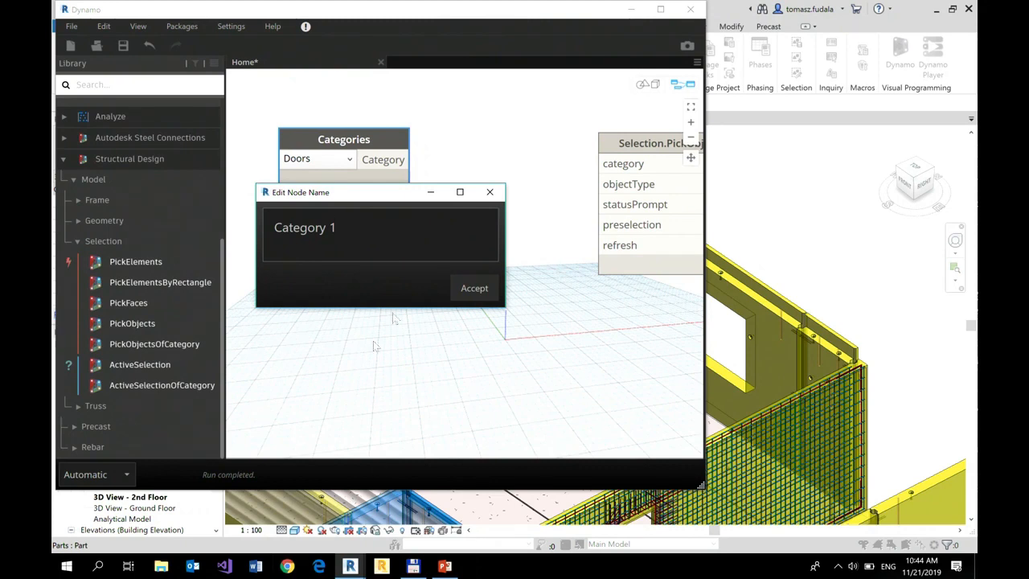
{"action": "double_click", "coordinate": [305, 228]}
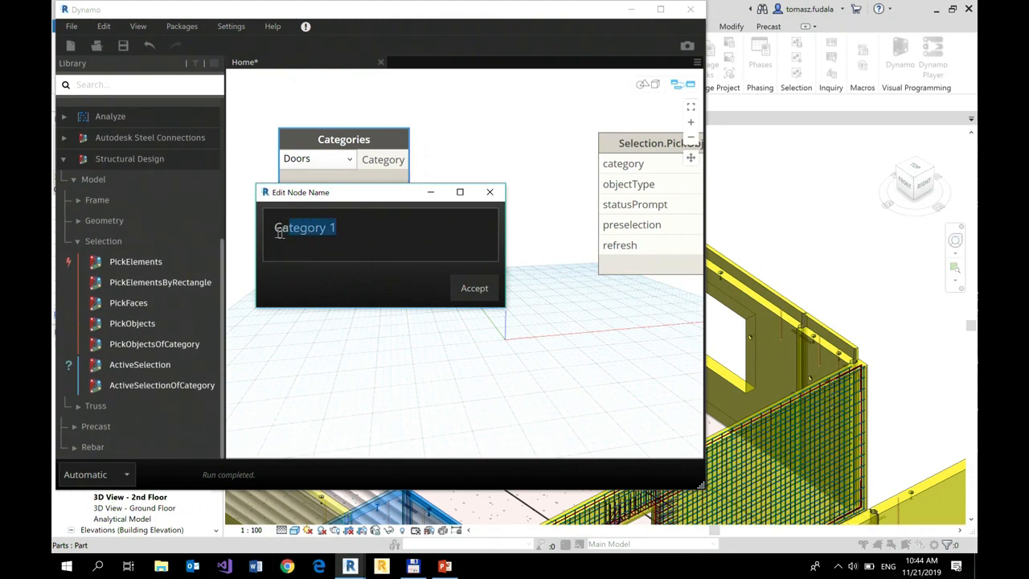
{"action": "triple_click", "coordinate": [303, 228]}
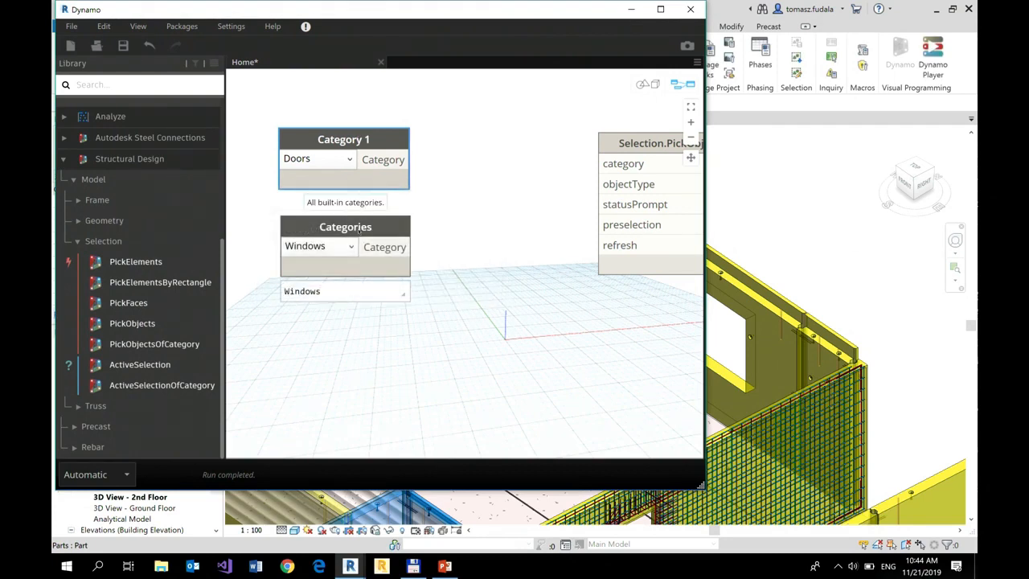
{"action": "double_click", "coordinate": [345, 226]}
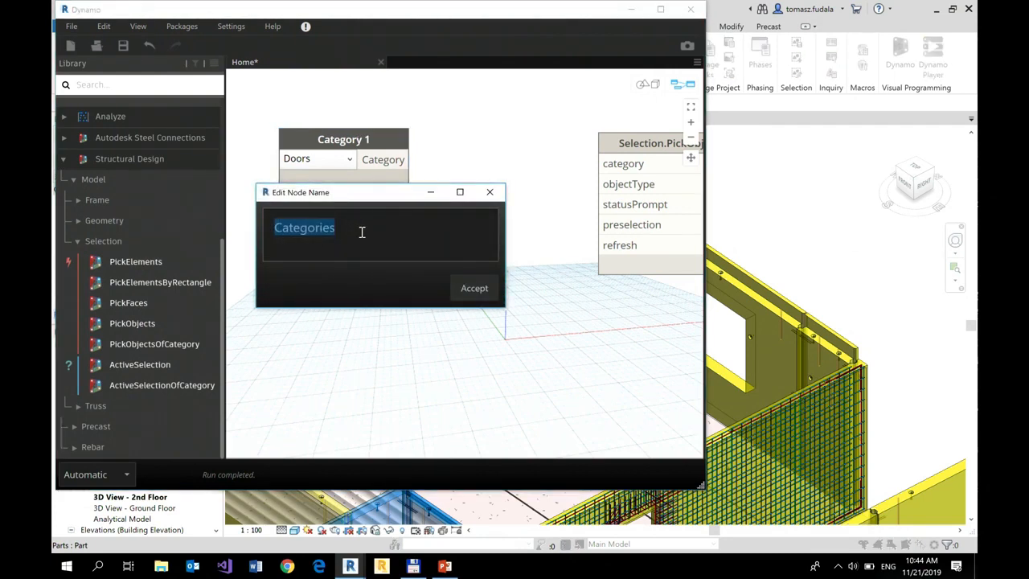
{"action": "mouse_move", "coordinate": [390, 458]}
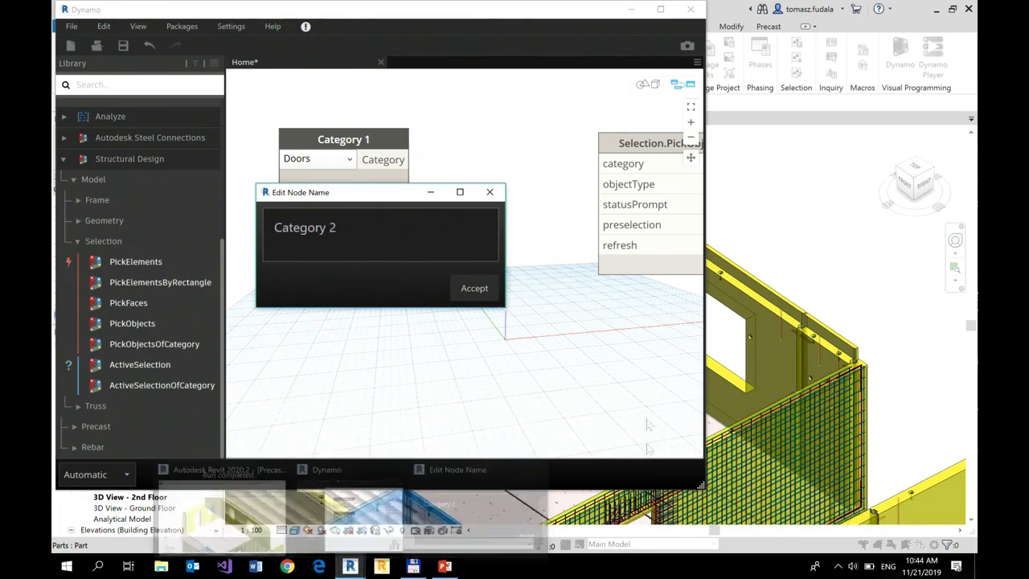
{"action": "left_click", "coordinate": [474, 288]}
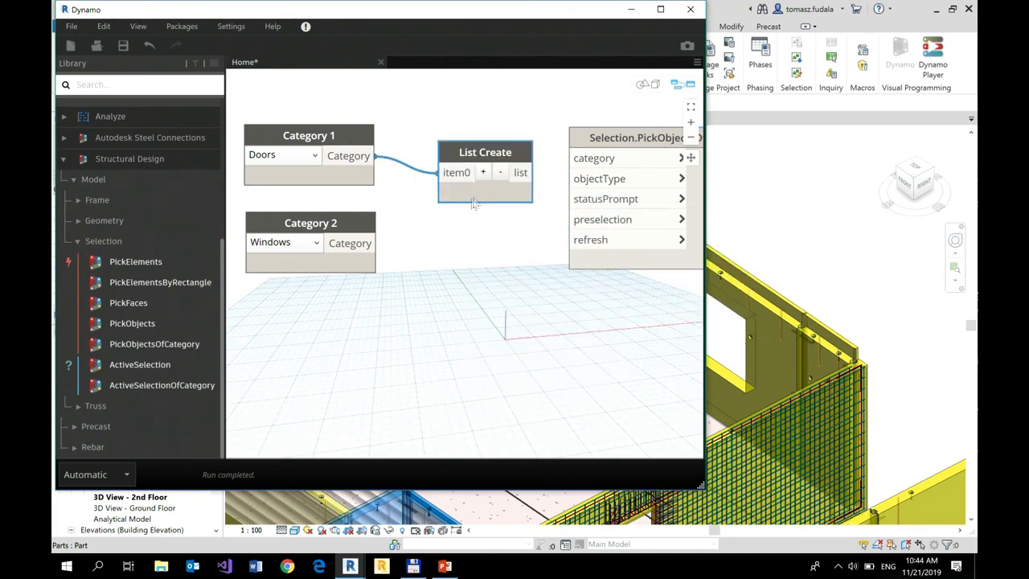
Step: Wire Category 2 (Windows) into List Create's second item
{"action": "left_click", "coordinate": [482, 172]}
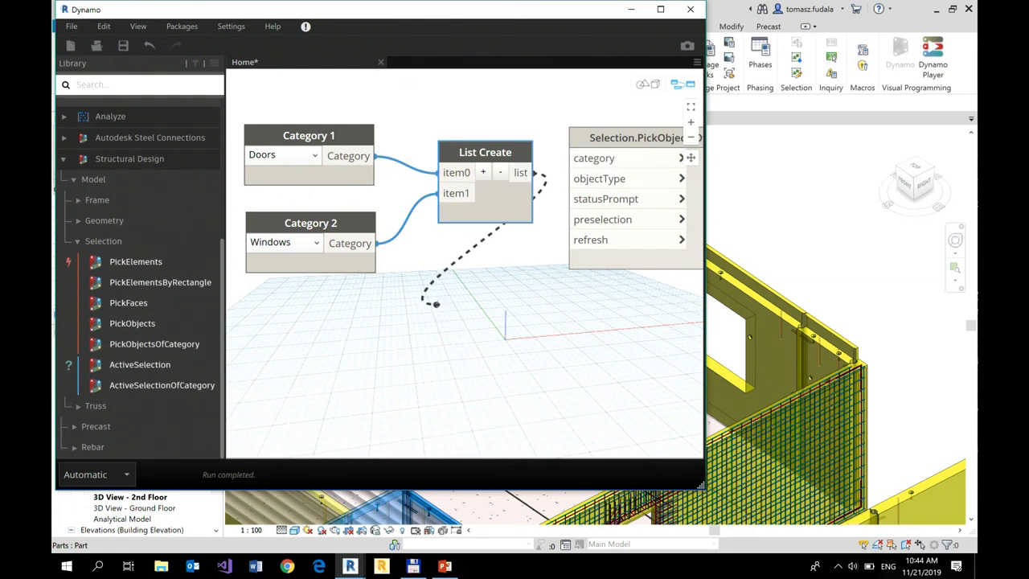
{"action": "left_click", "coordinate": [86, 475]}
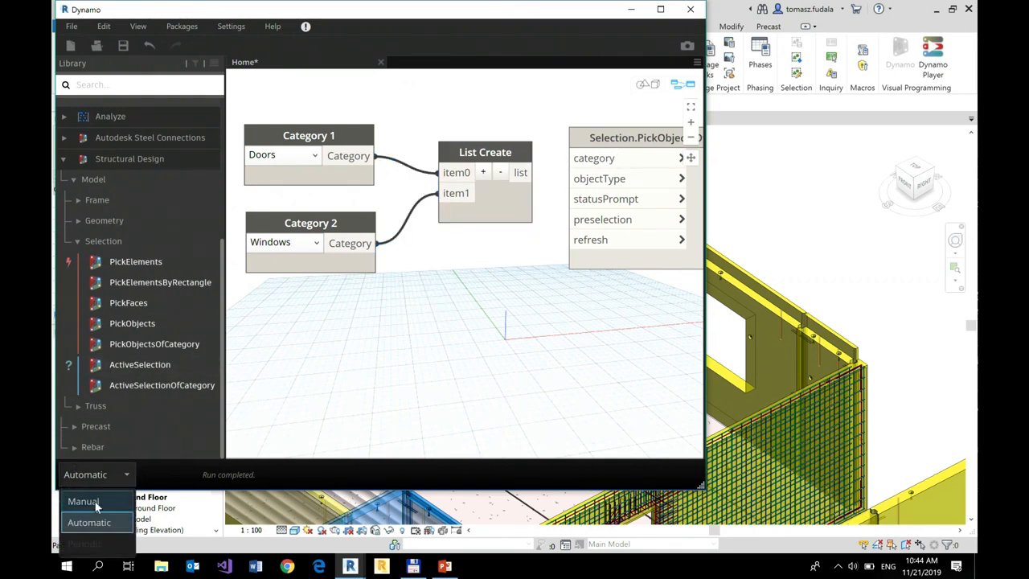
Step: Switch the graph run mode to Manual and open the canvas node search
{"action": "left_click", "coordinate": [84, 501]}
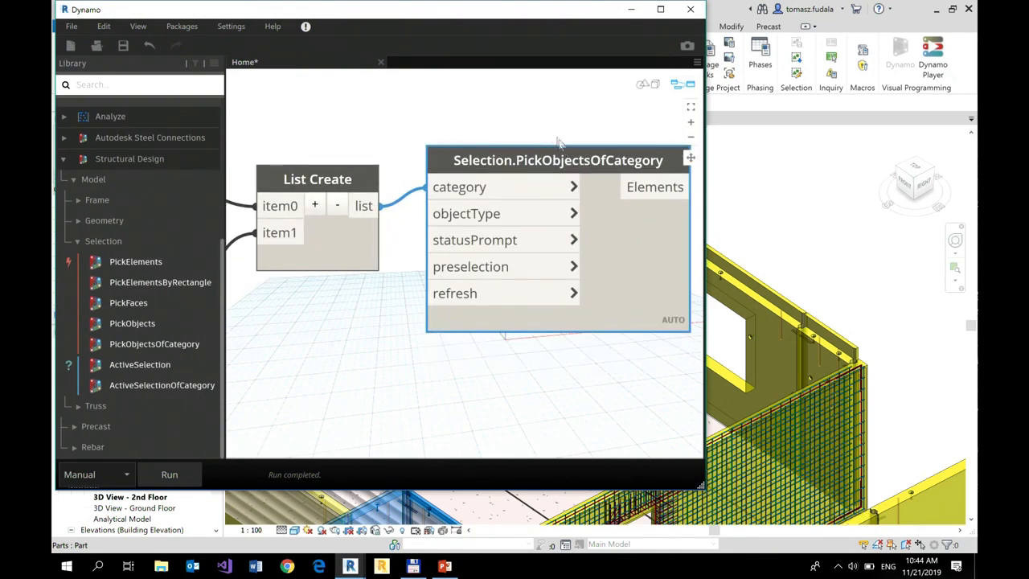
{"action": "mouse_move", "coordinate": [557, 160]}
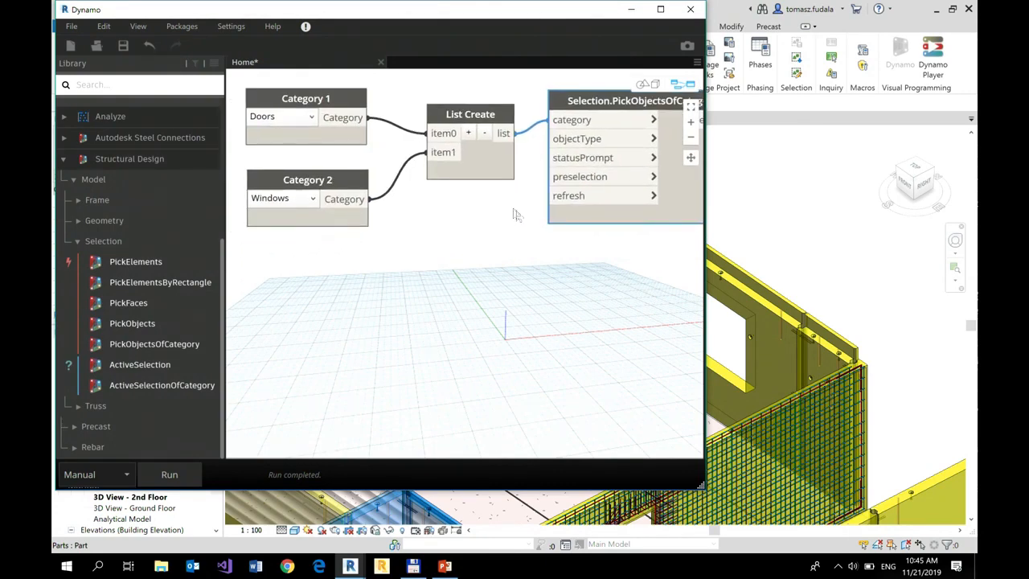
{"action": "right_click", "coordinate": [306, 297]}
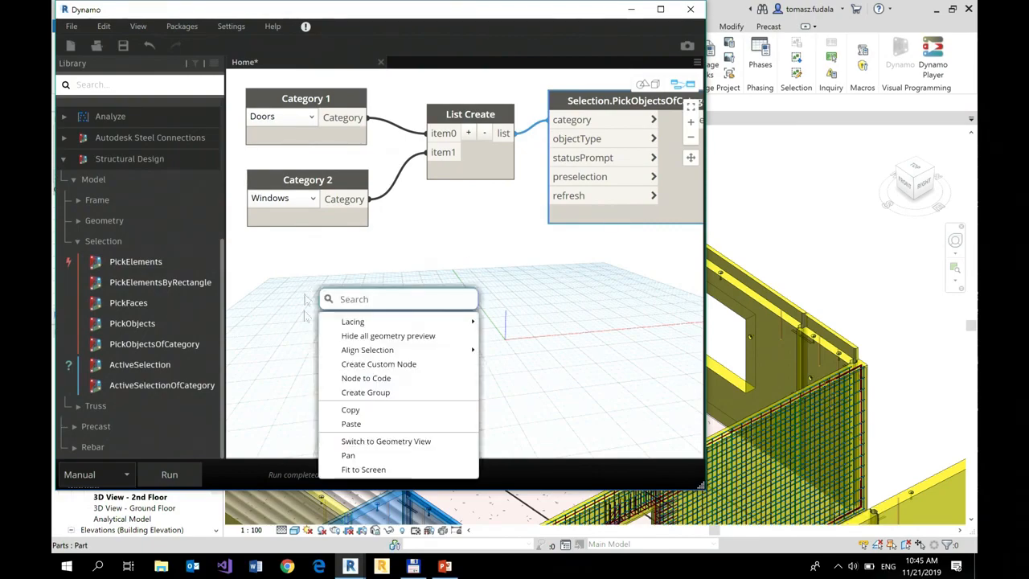